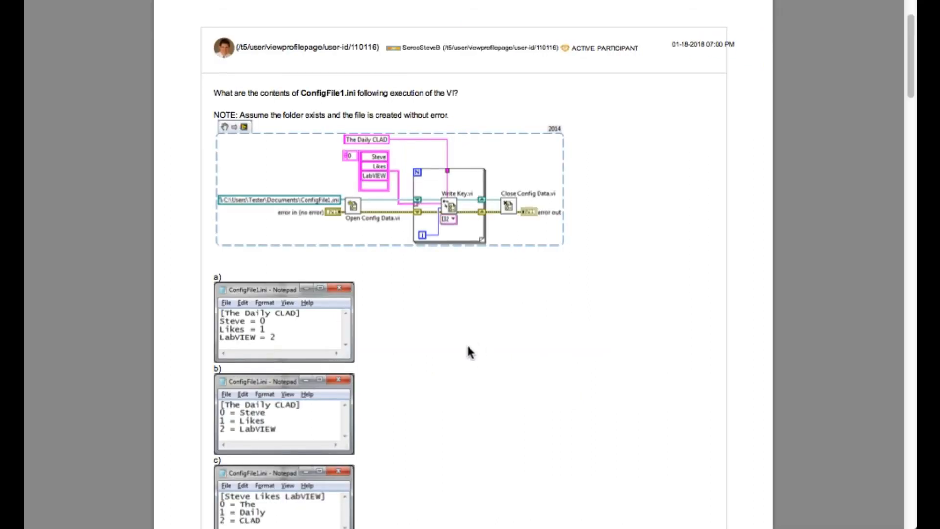
{"action": "scroll", "scroll_direction": "down", "scroll_amount": 3}
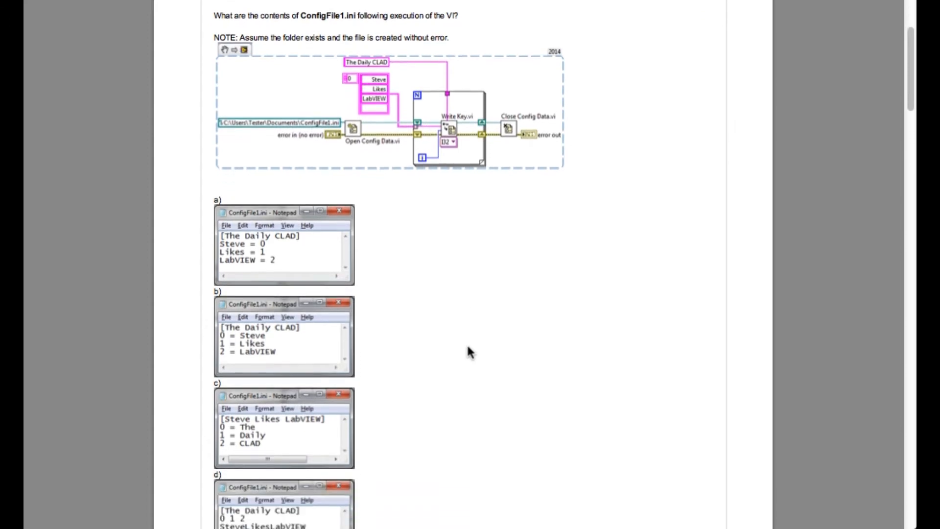
{"action": "scroll", "scroll_direction": "down", "scroll_amount": 3}
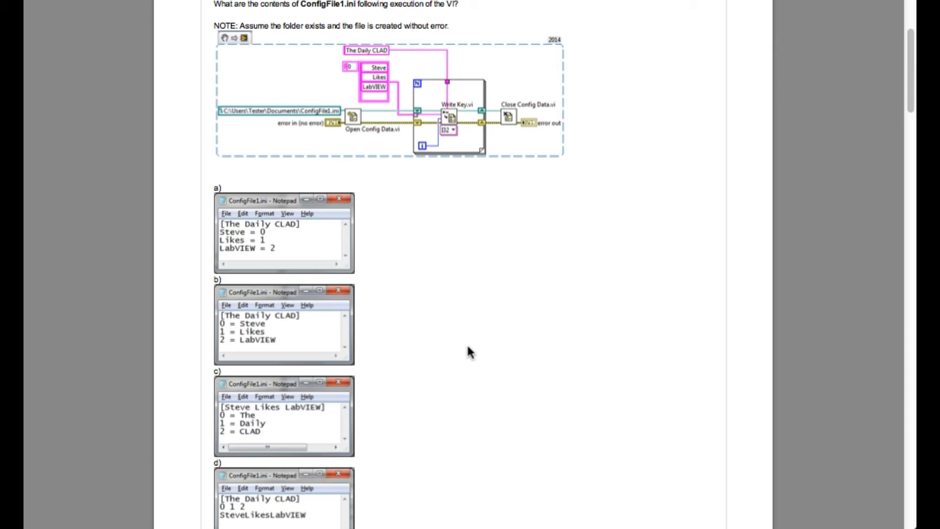
{"action": "mouse_move", "coordinate": [466, 355]}
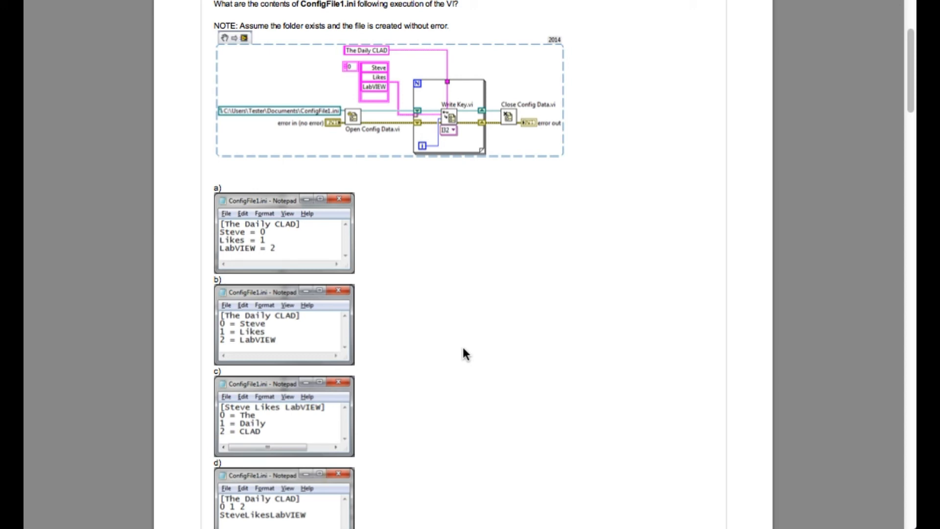
{"action": "mouse_move", "coordinate": [403, 143]}
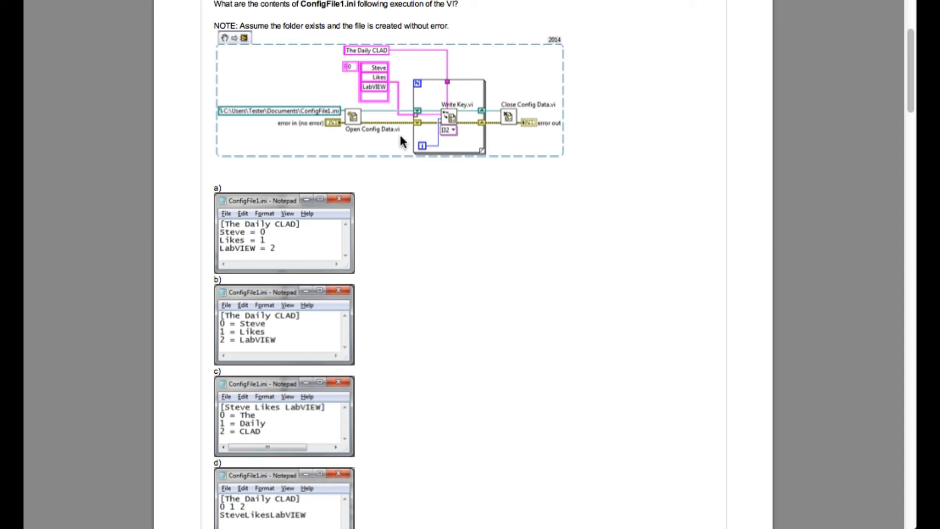
{"action": "mouse_move", "coordinate": [434, 106]}
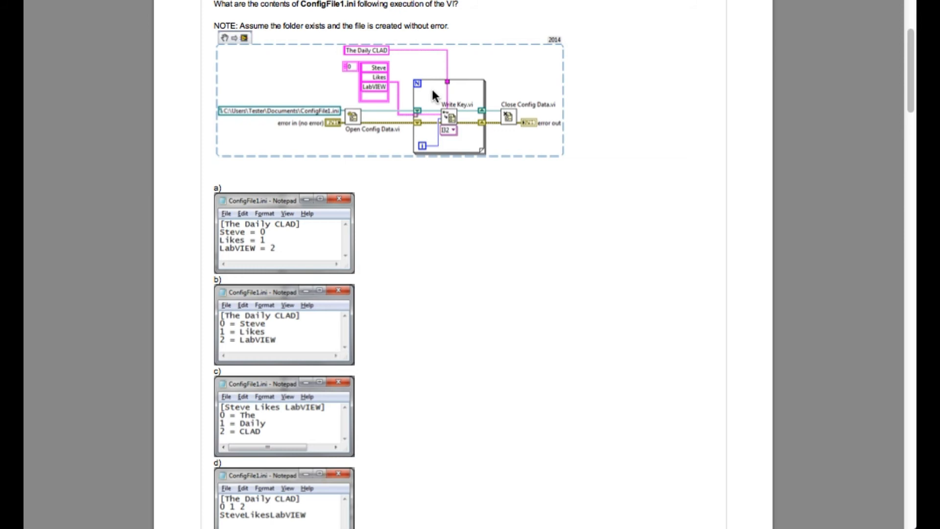
{"action": "mouse_move", "coordinate": [425, 129]}
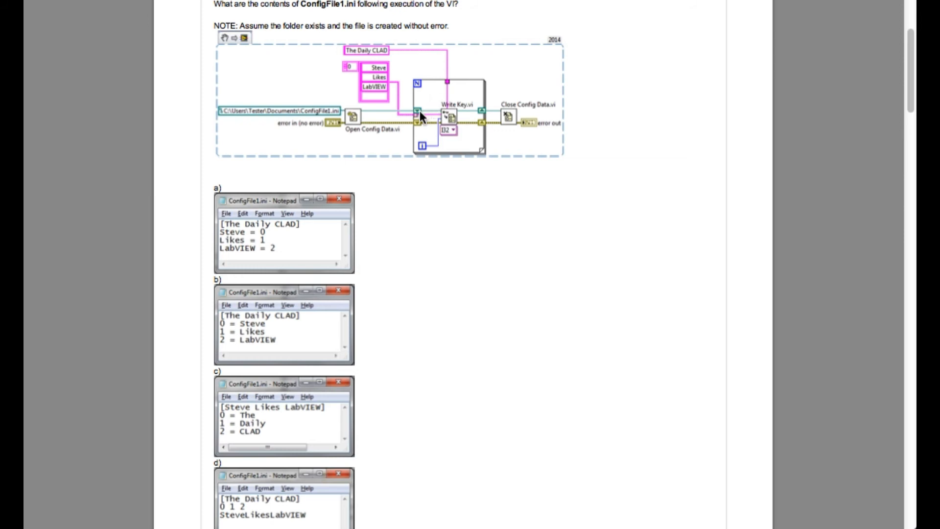
{"action": "mouse_move", "coordinate": [445, 116]}
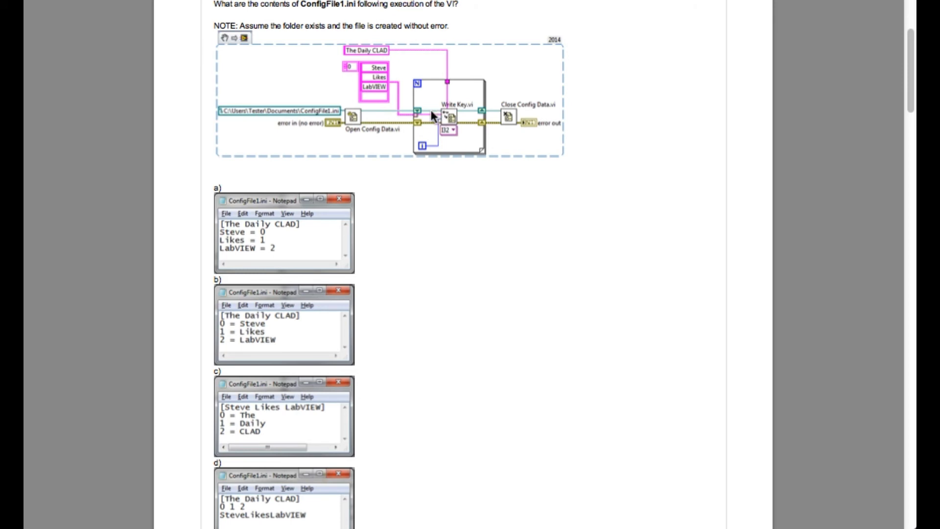
{"action": "mouse_move", "coordinate": [434, 126]}
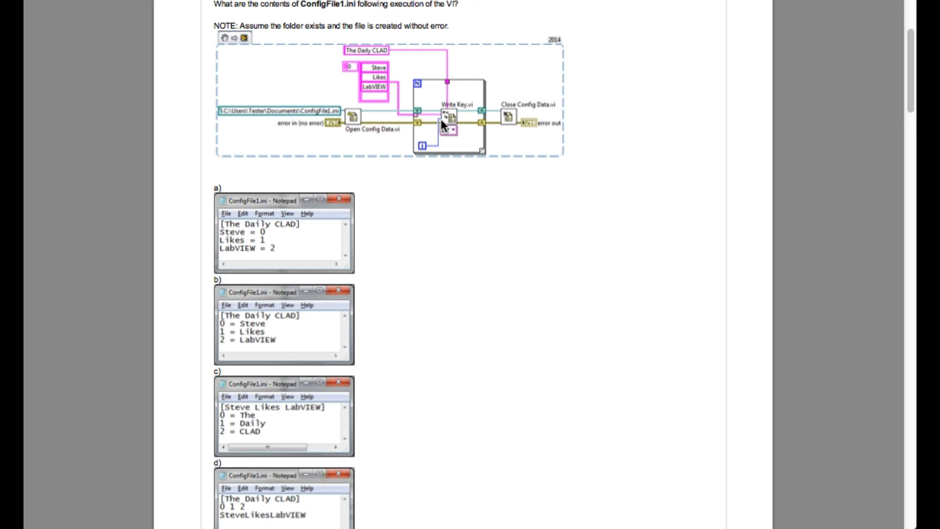
{"action": "mouse_move", "coordinate": [283, 213]}
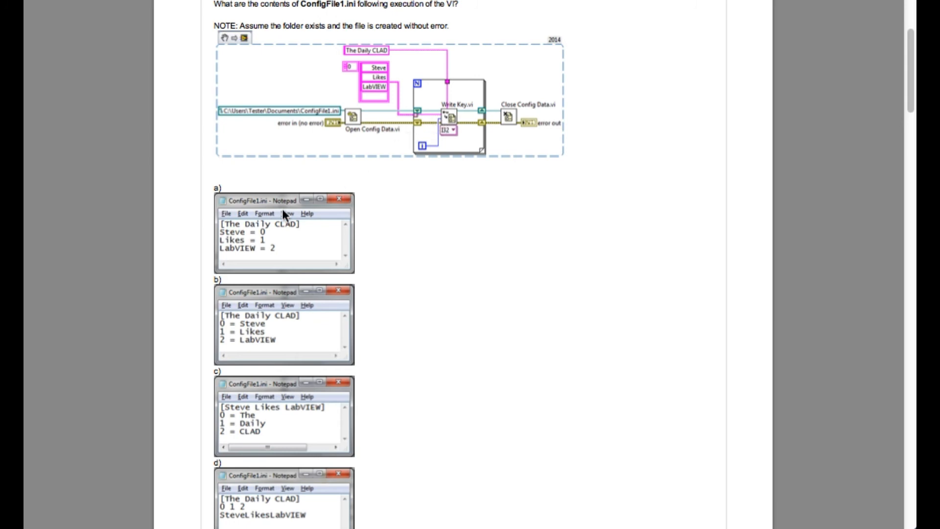
{"action": "mouse_move", "coordinate": [156, 180]}
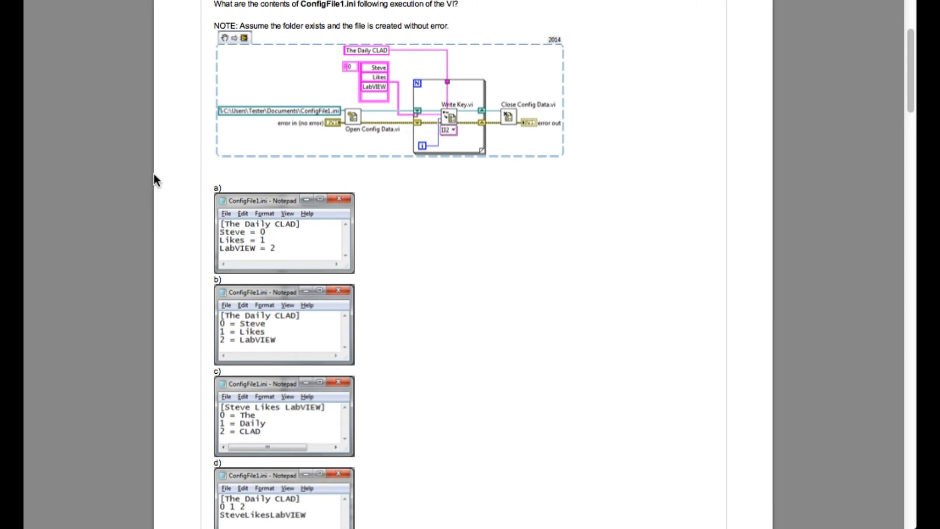
{"action": "mouse_move", "coordinate": [339, 176]}
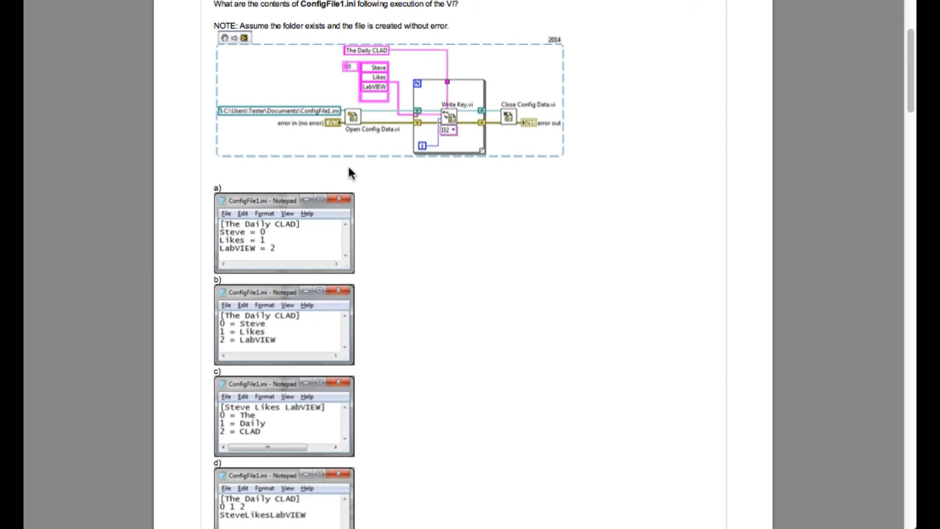